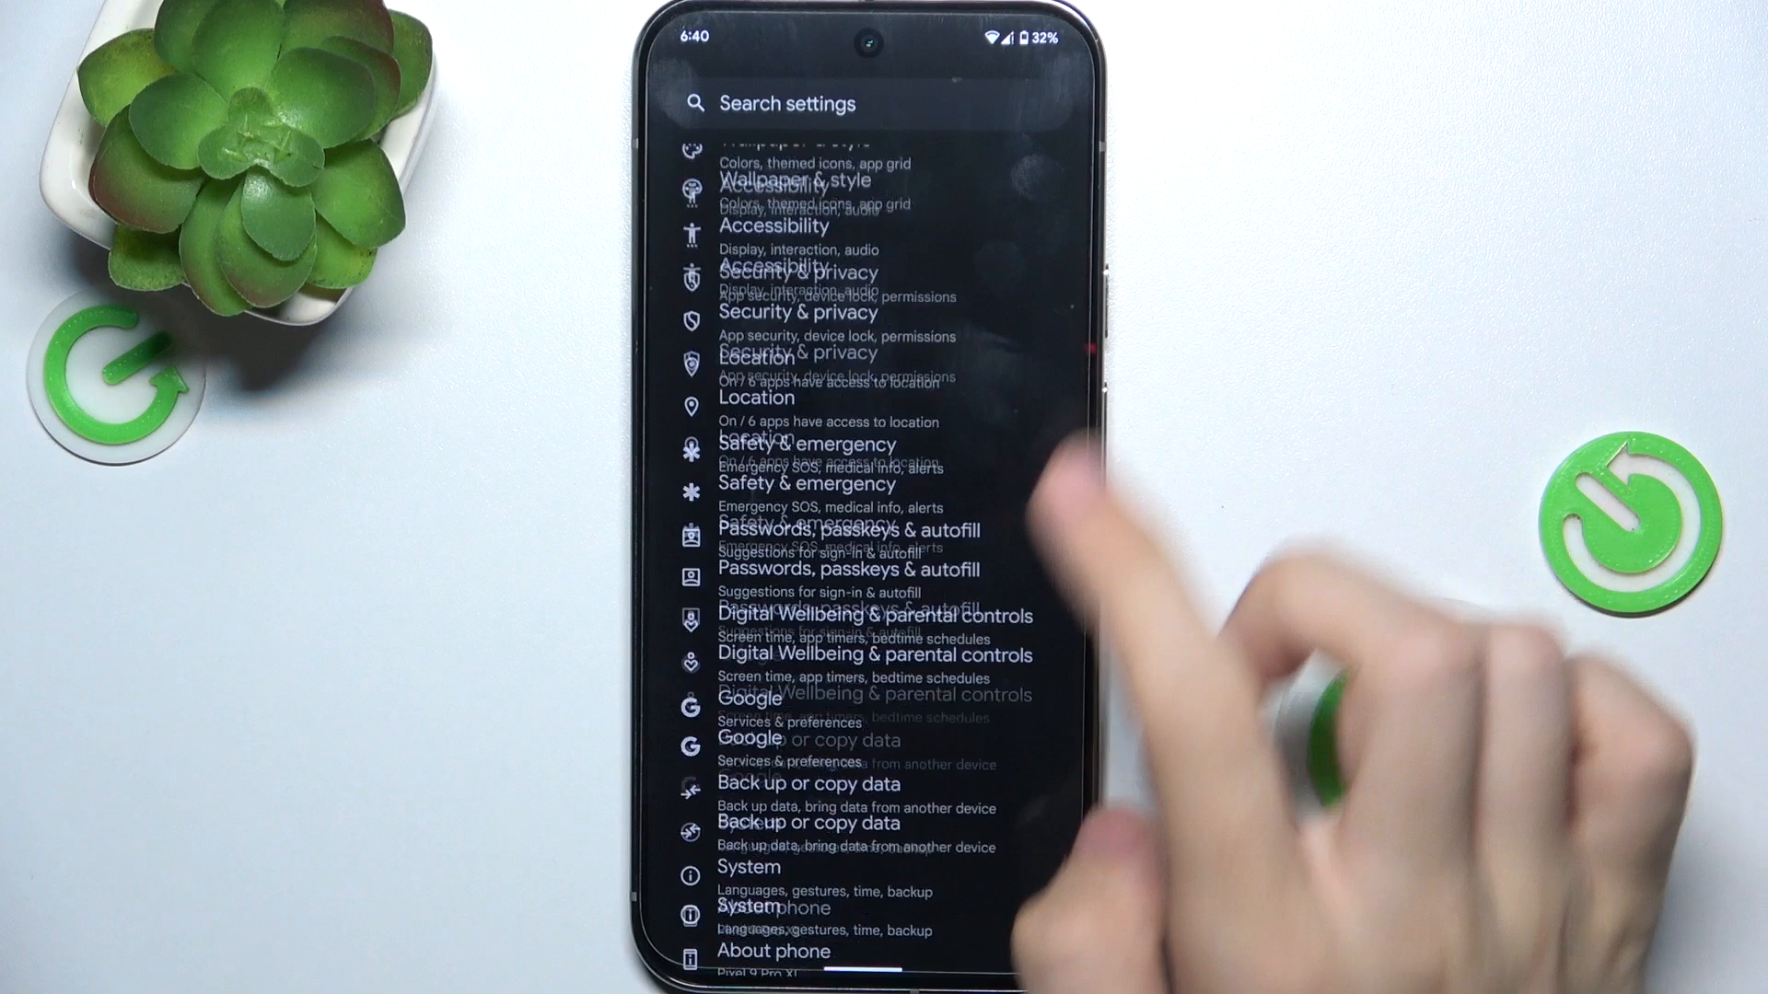
Step: Enable developer mode from About phone by tapping the build number repeatedly
left_click(771, 950)
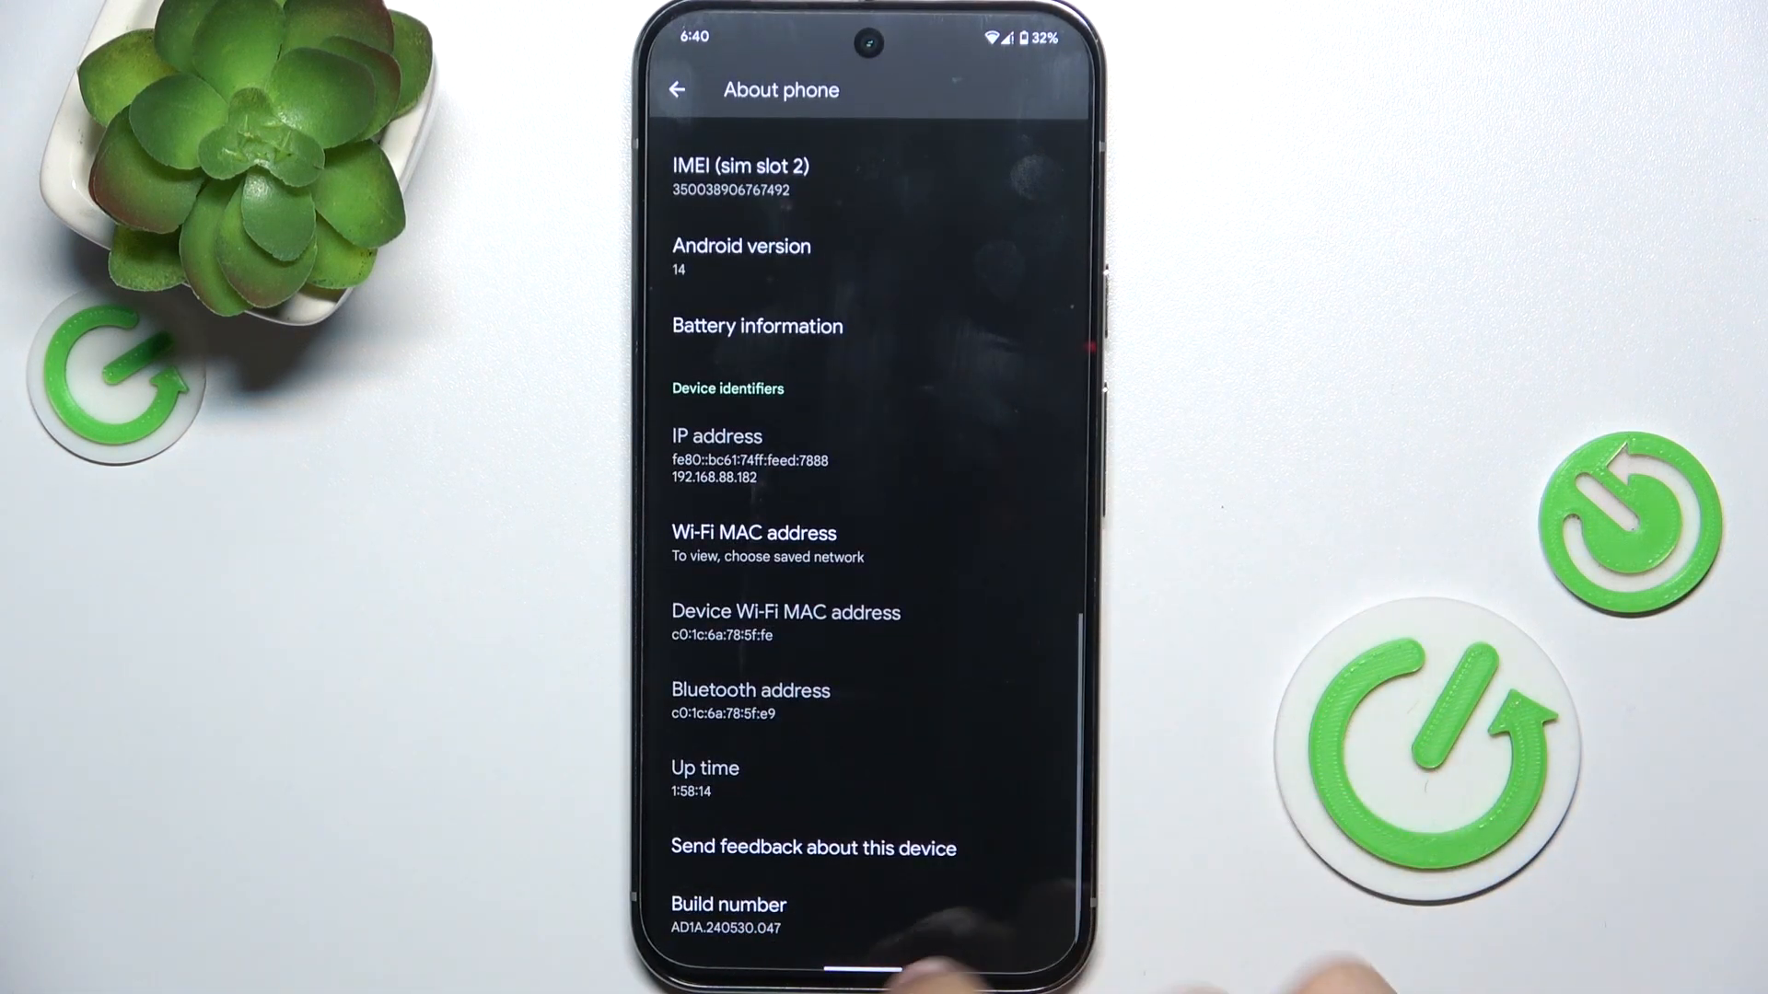
left_click(730, 913)
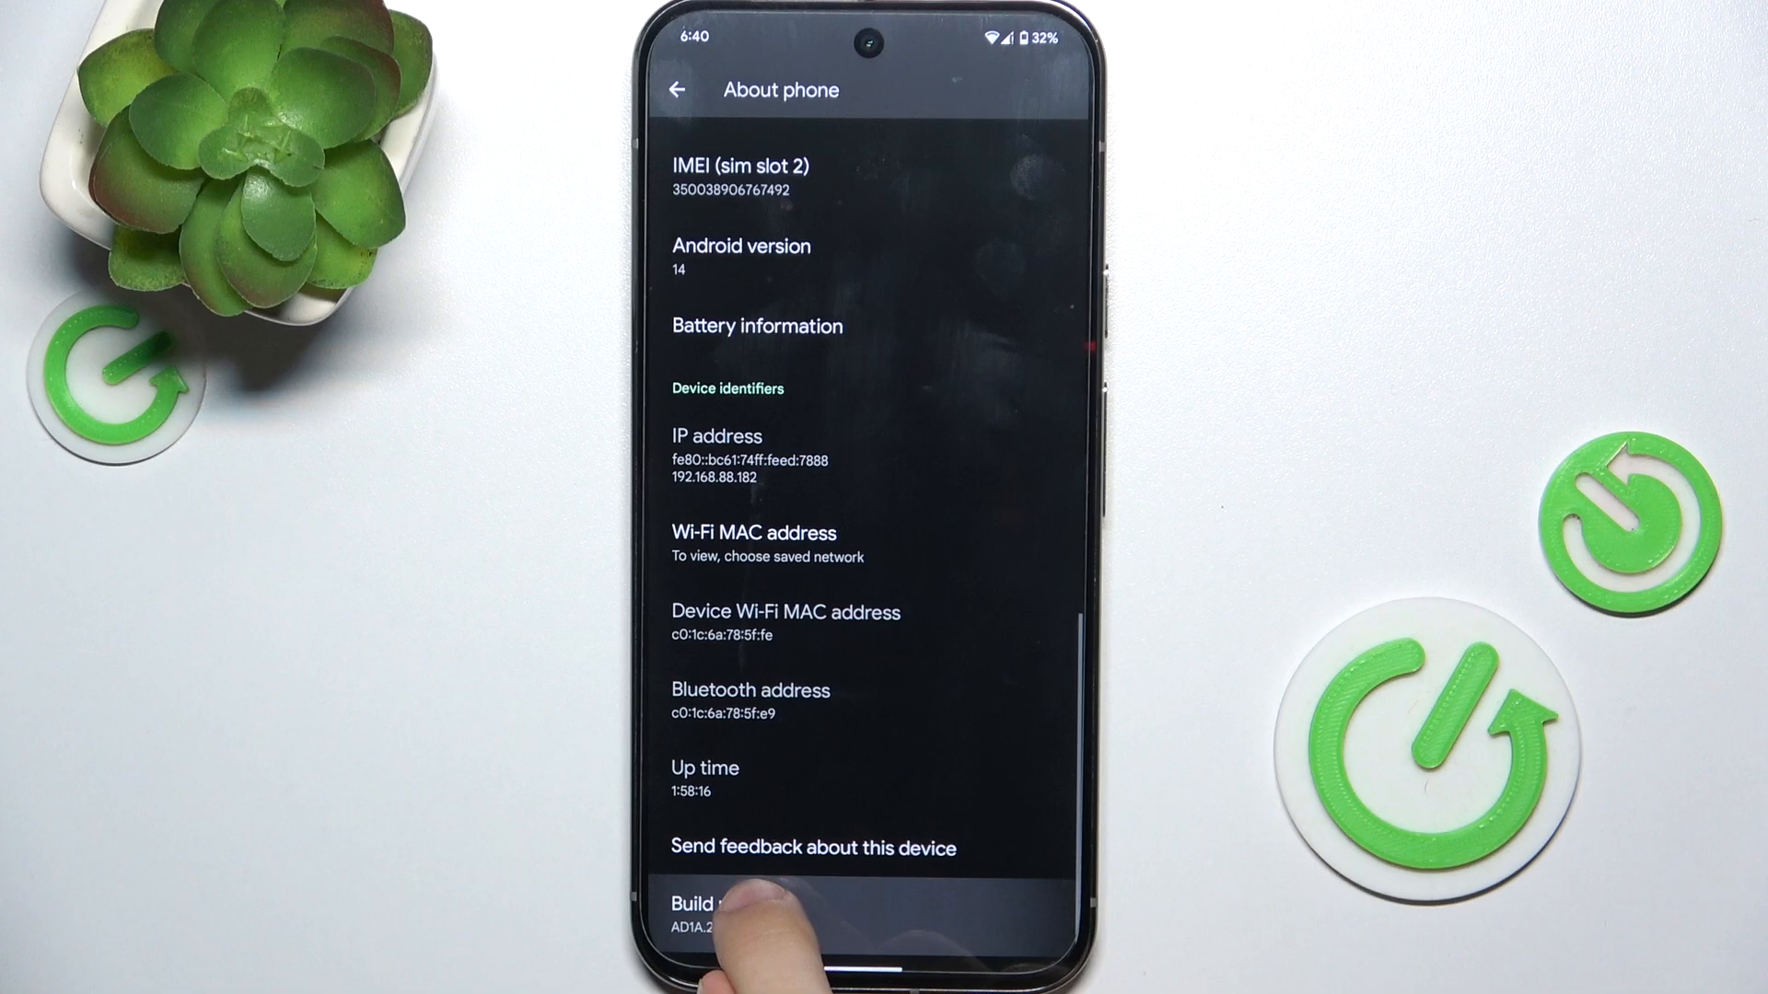
left_click(707, 906)
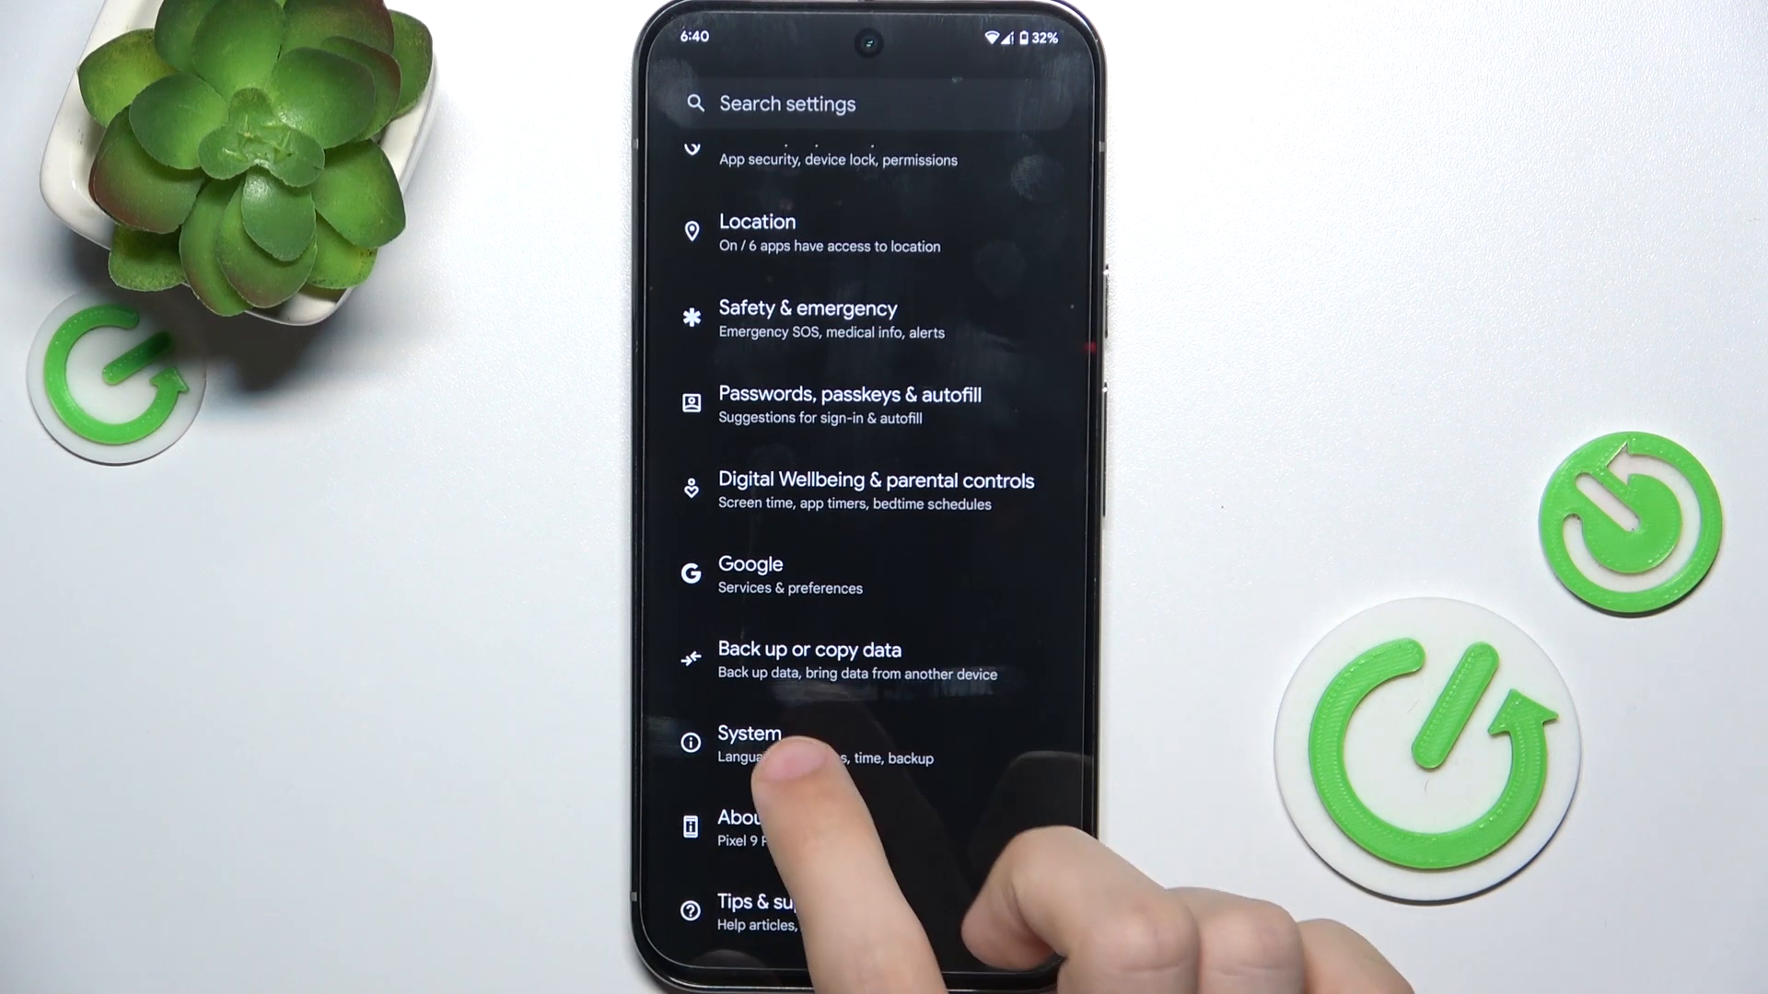
Step: Go to System > Developer options and scroll down to the Smallest width entry
left_click(749, 744)
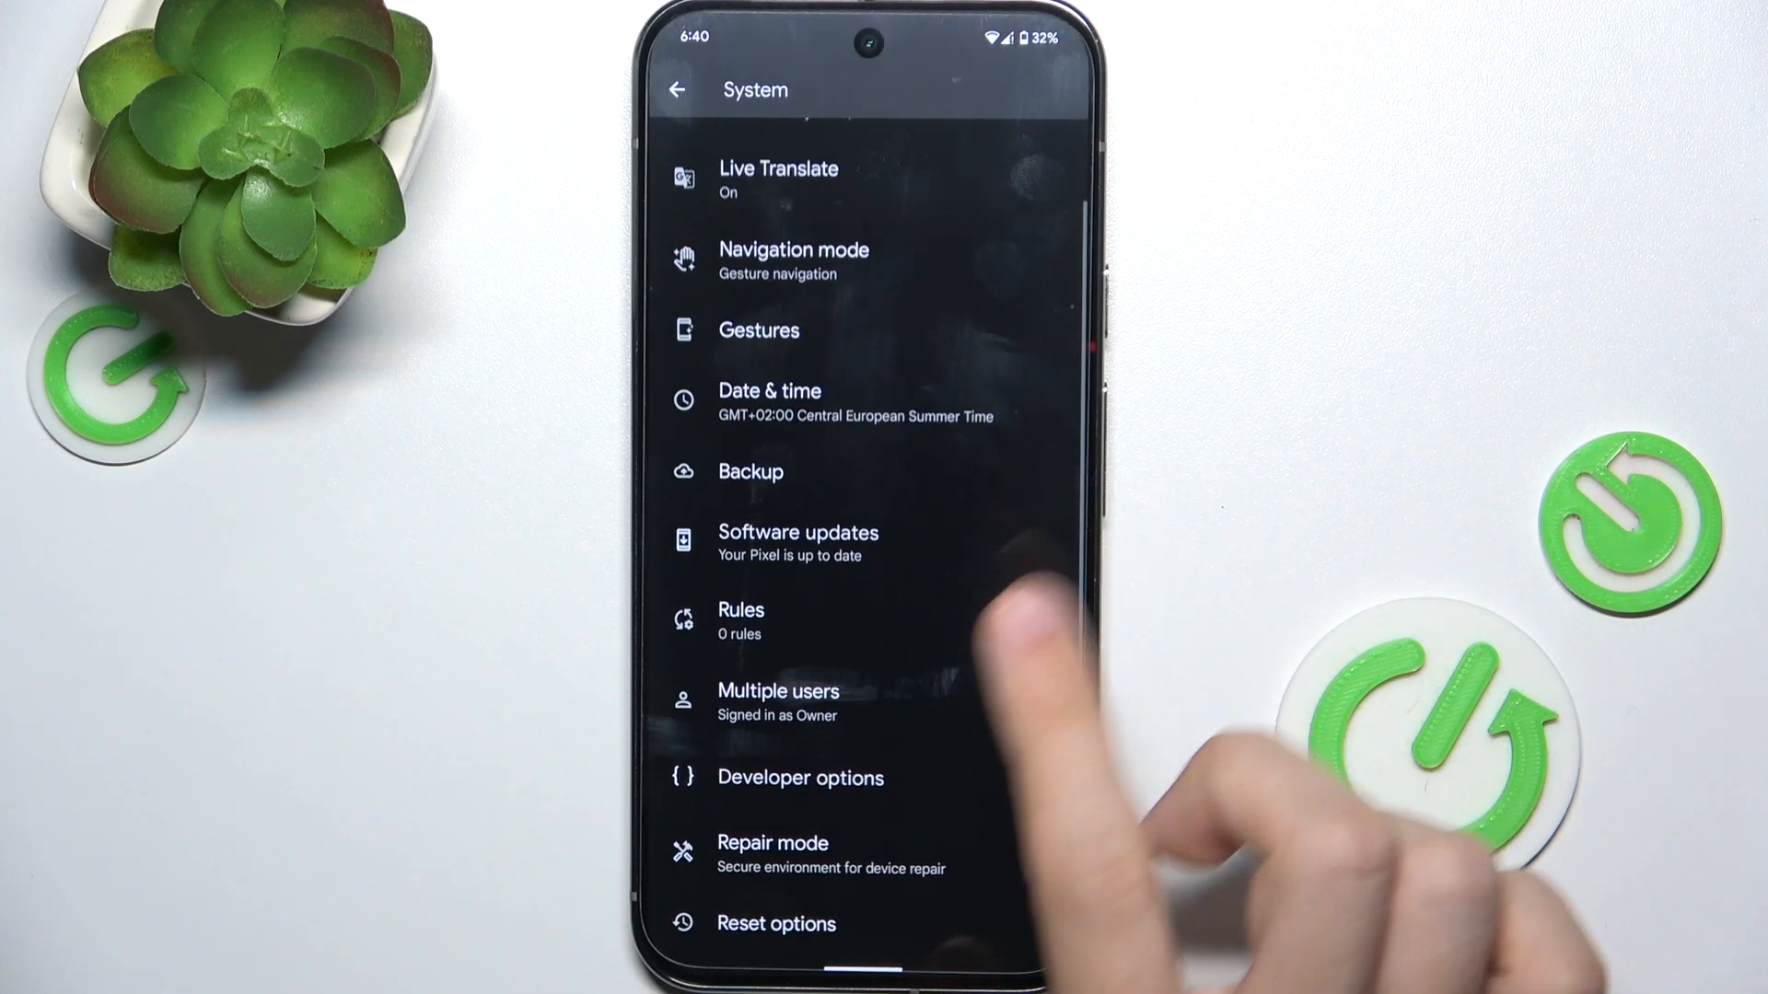
left_click(799, 777)
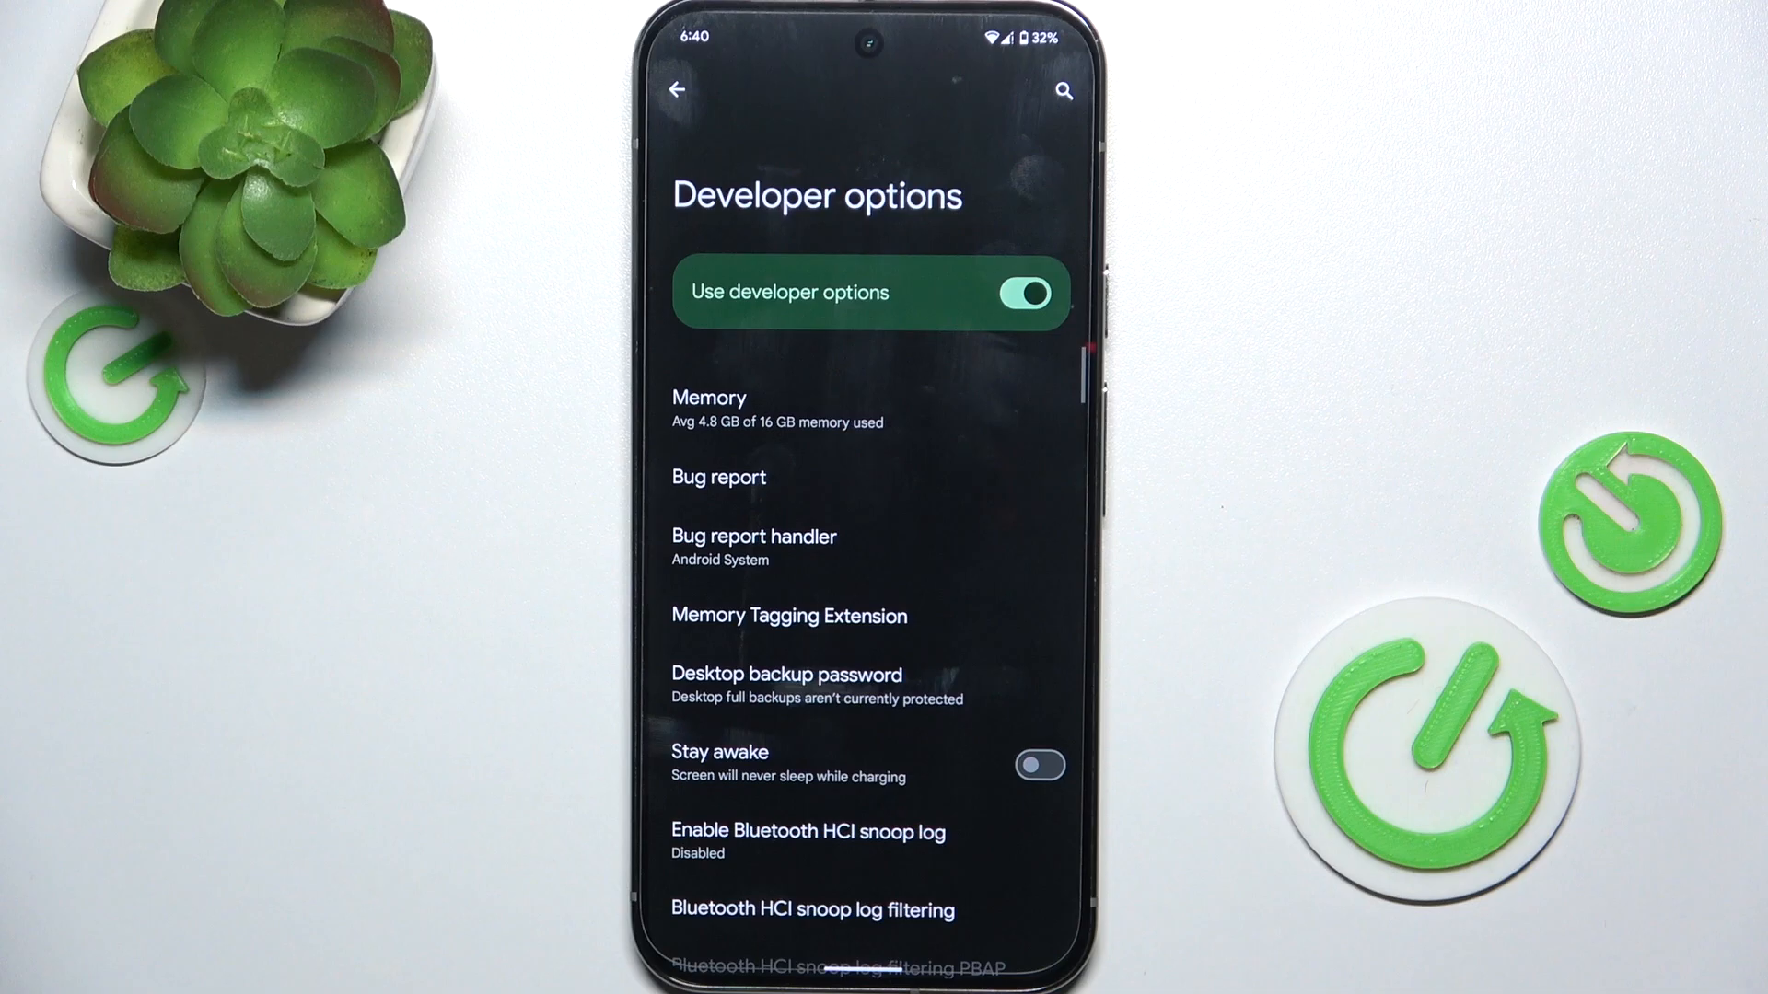
scroll("down", 3)
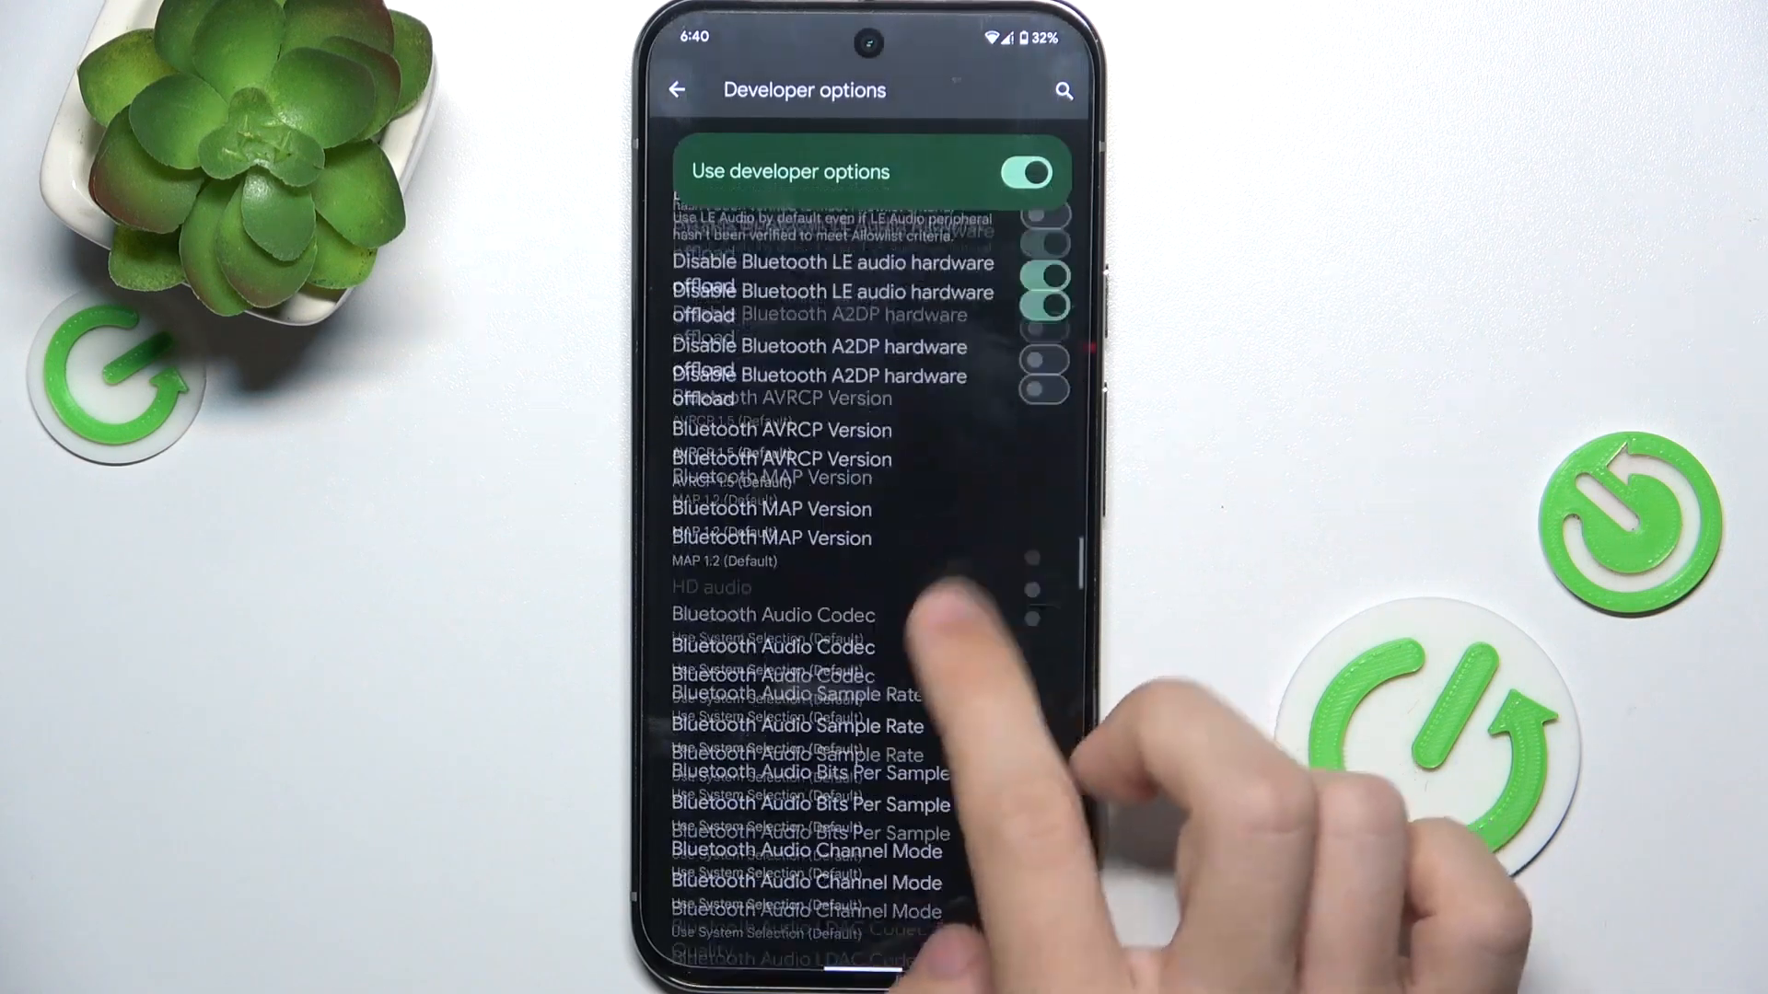
scroll("down", 3)
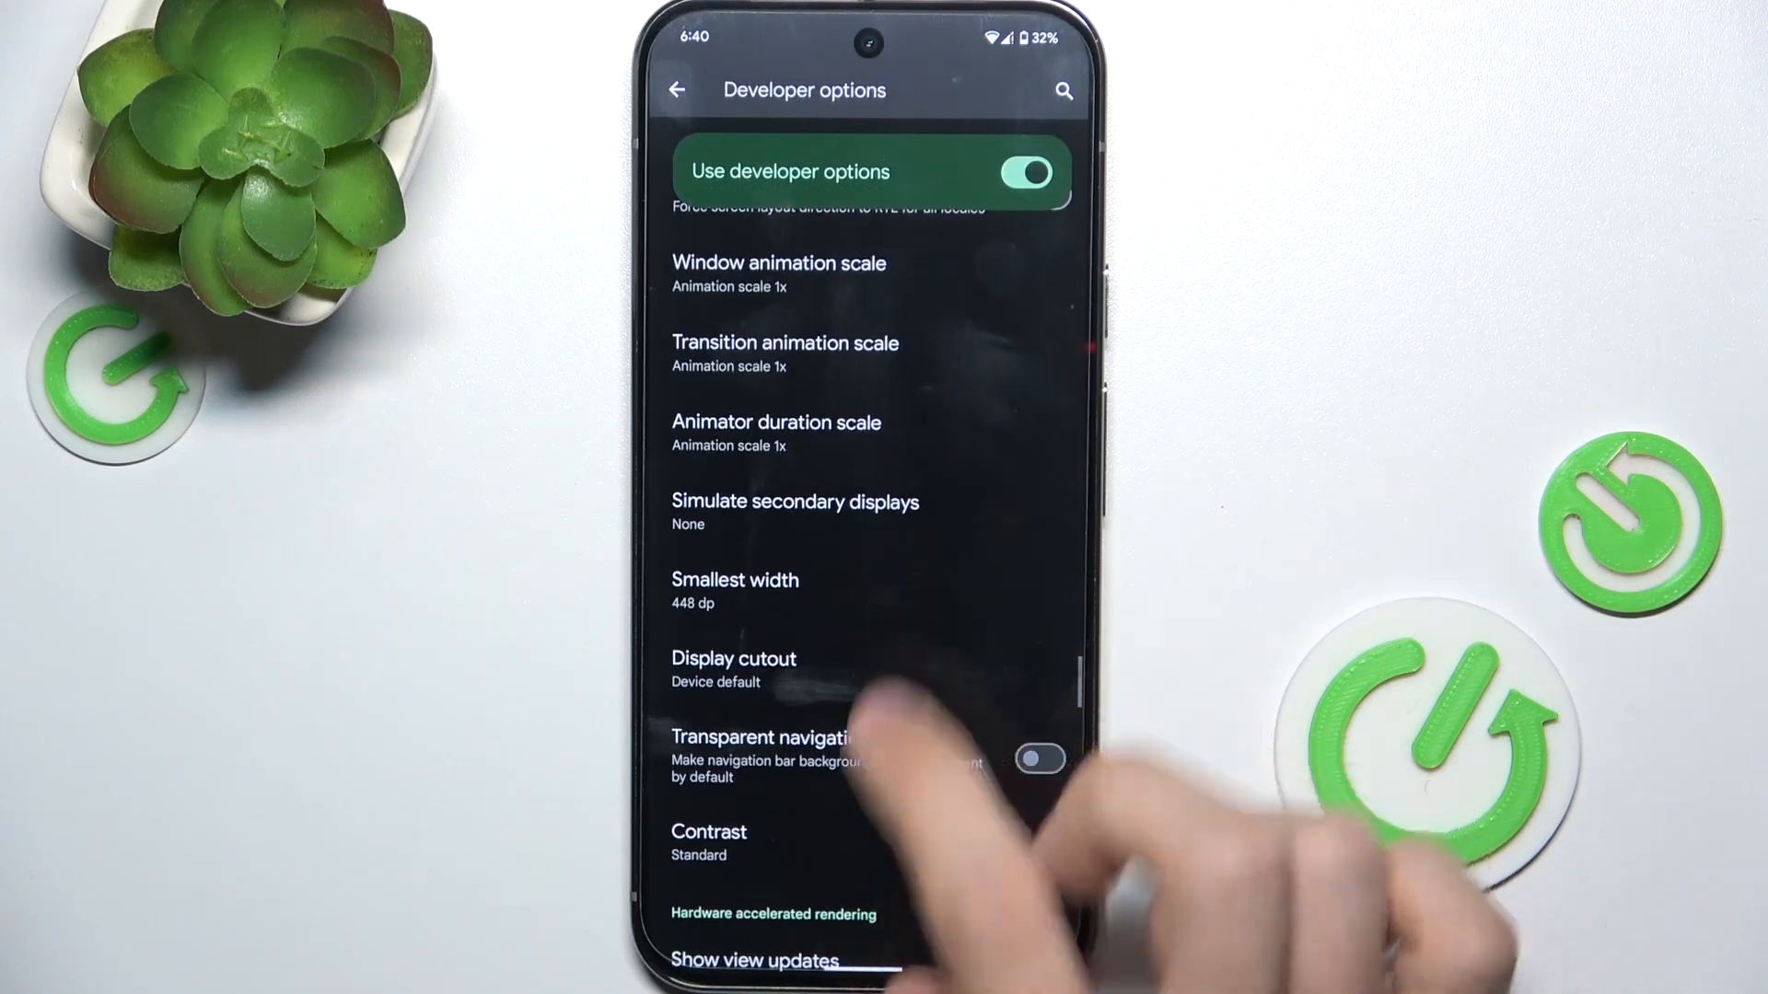
Step: Edit Smallest width and clear the current 448 dp value
left_click(735, 591)
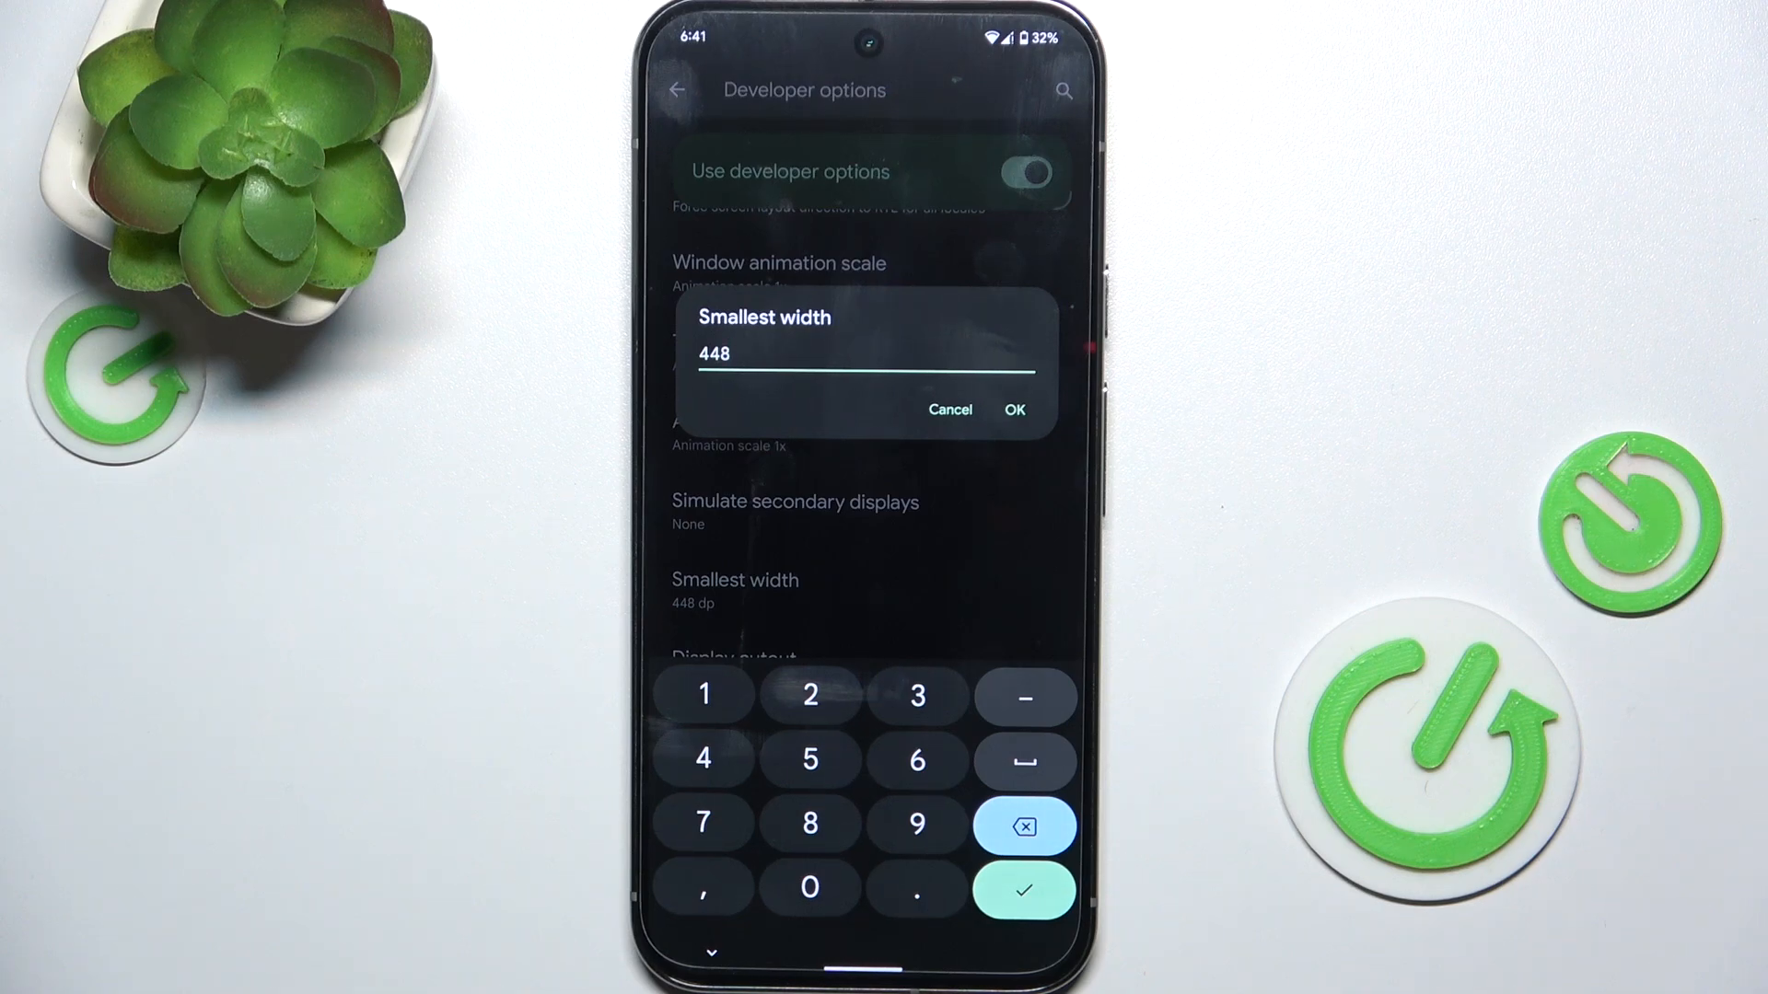
left_click(1024, 825)
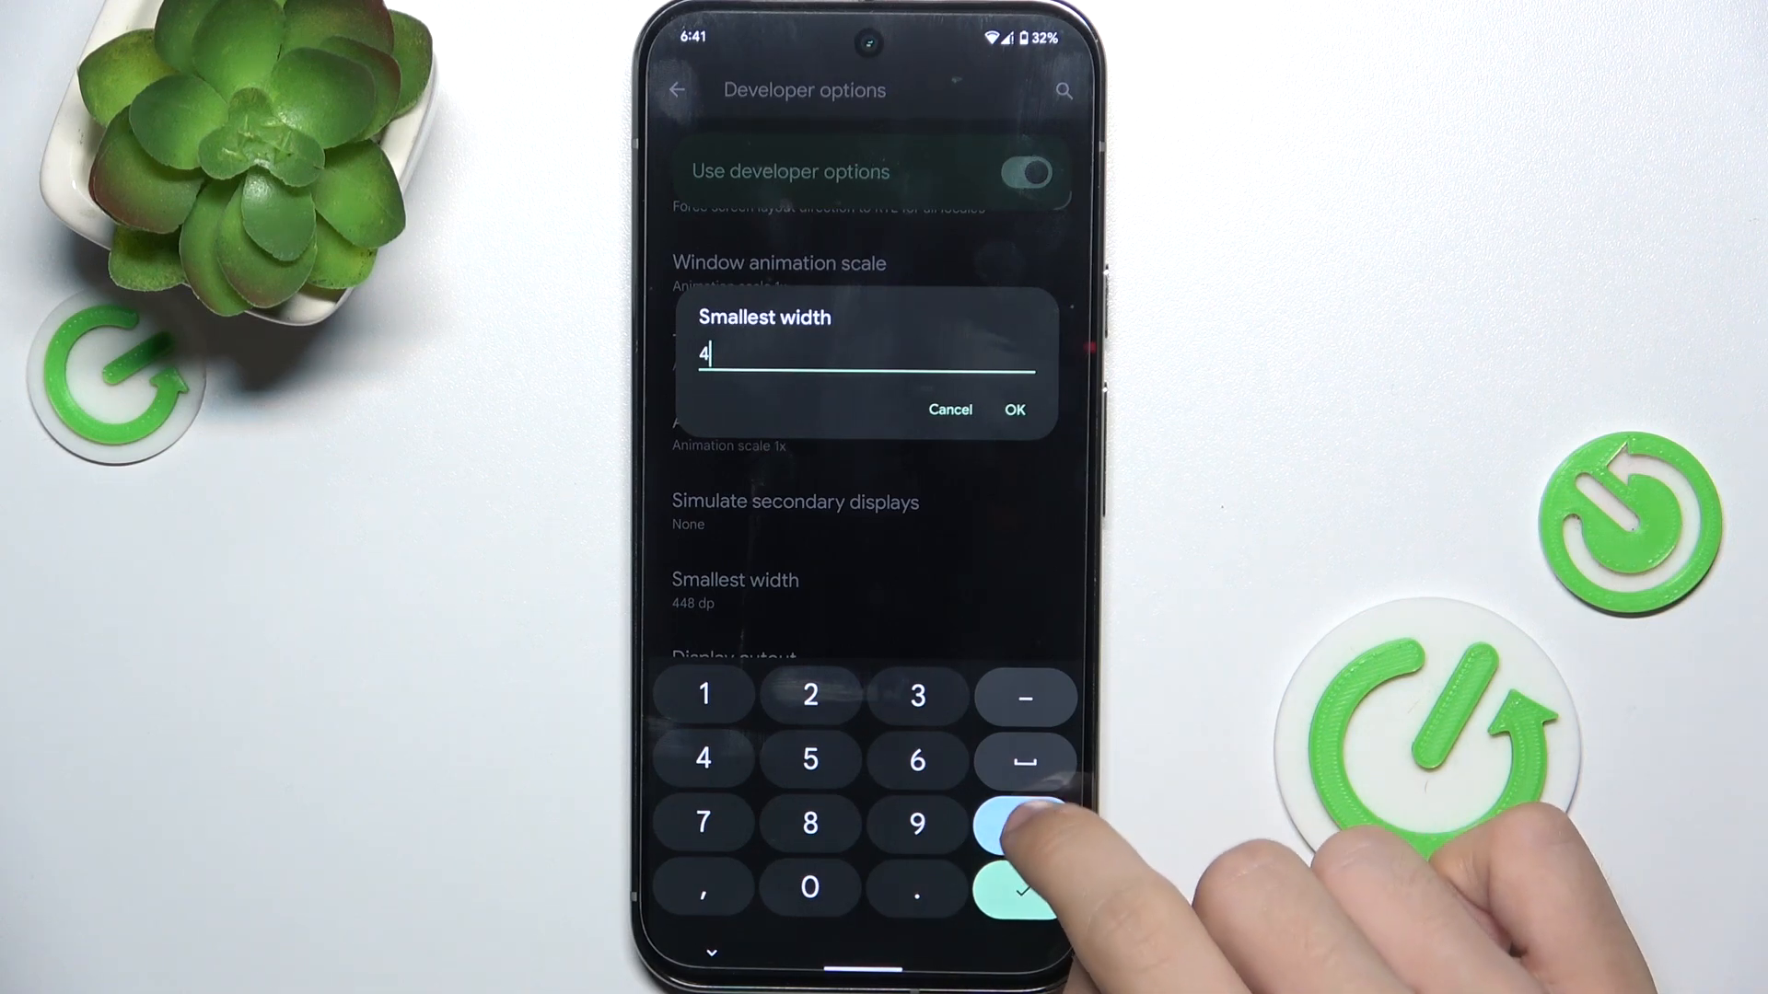
left_click(1020, 825)
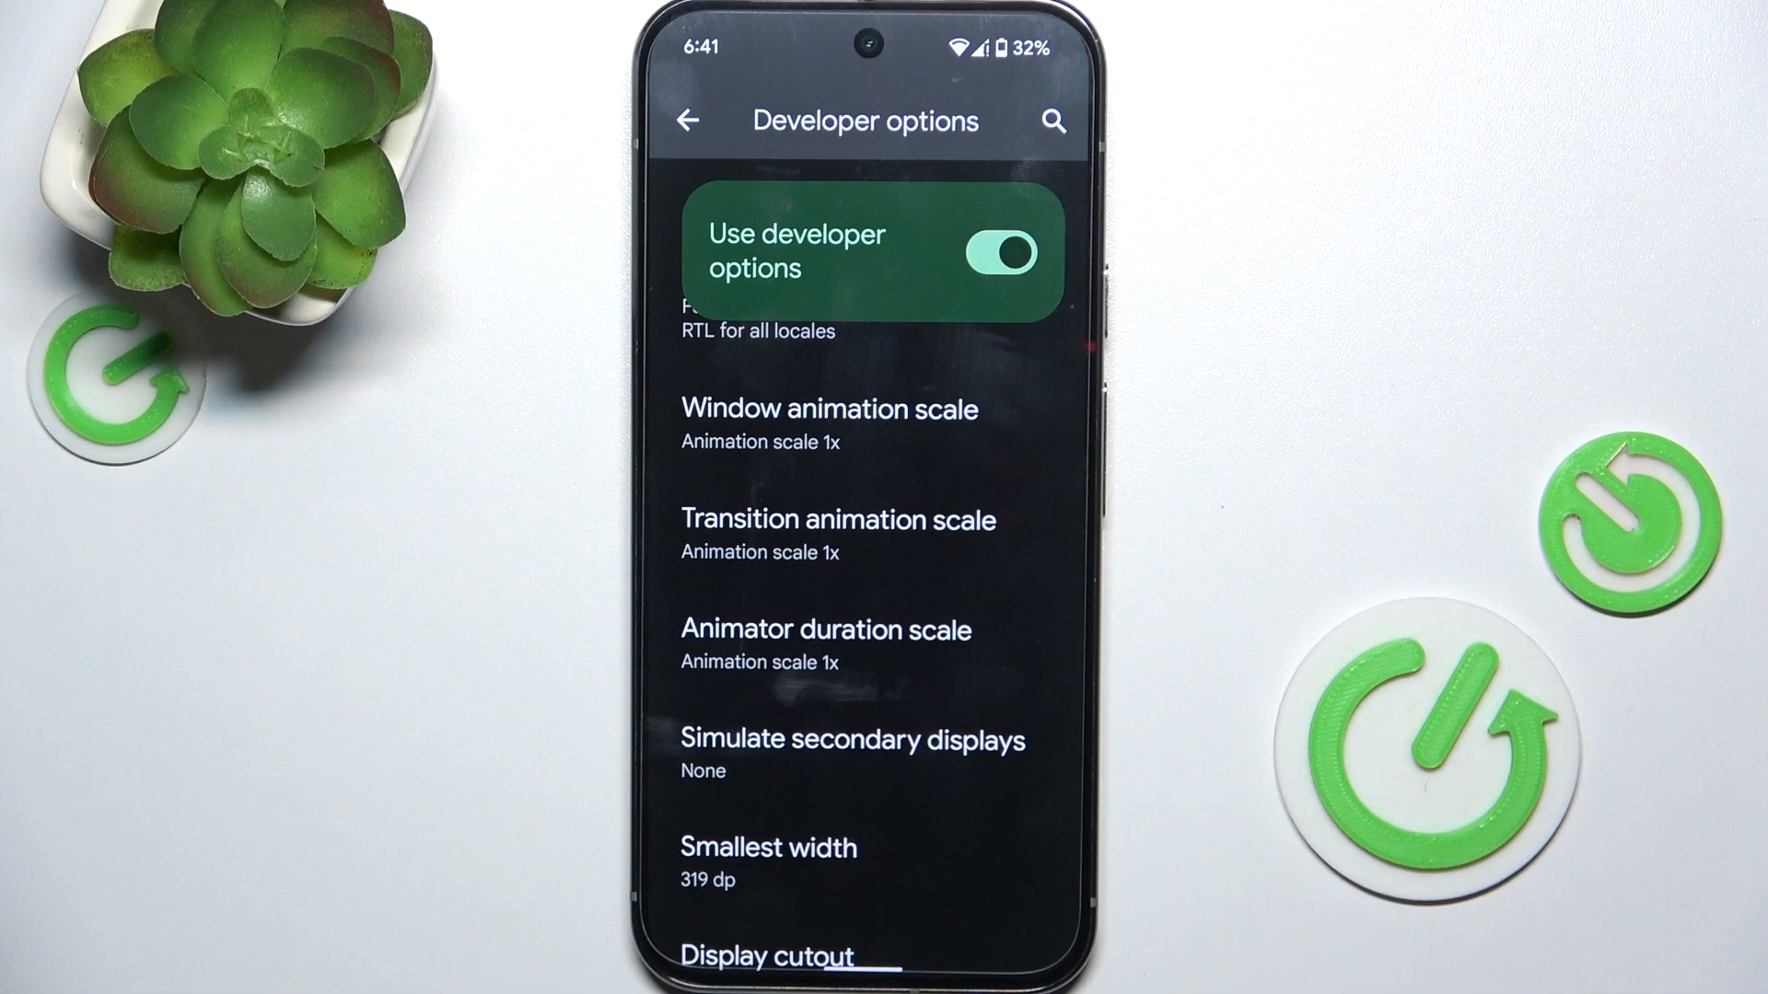
Step: Set Smallest width to 600 dp and confirm with OK
left_click(768, 848)
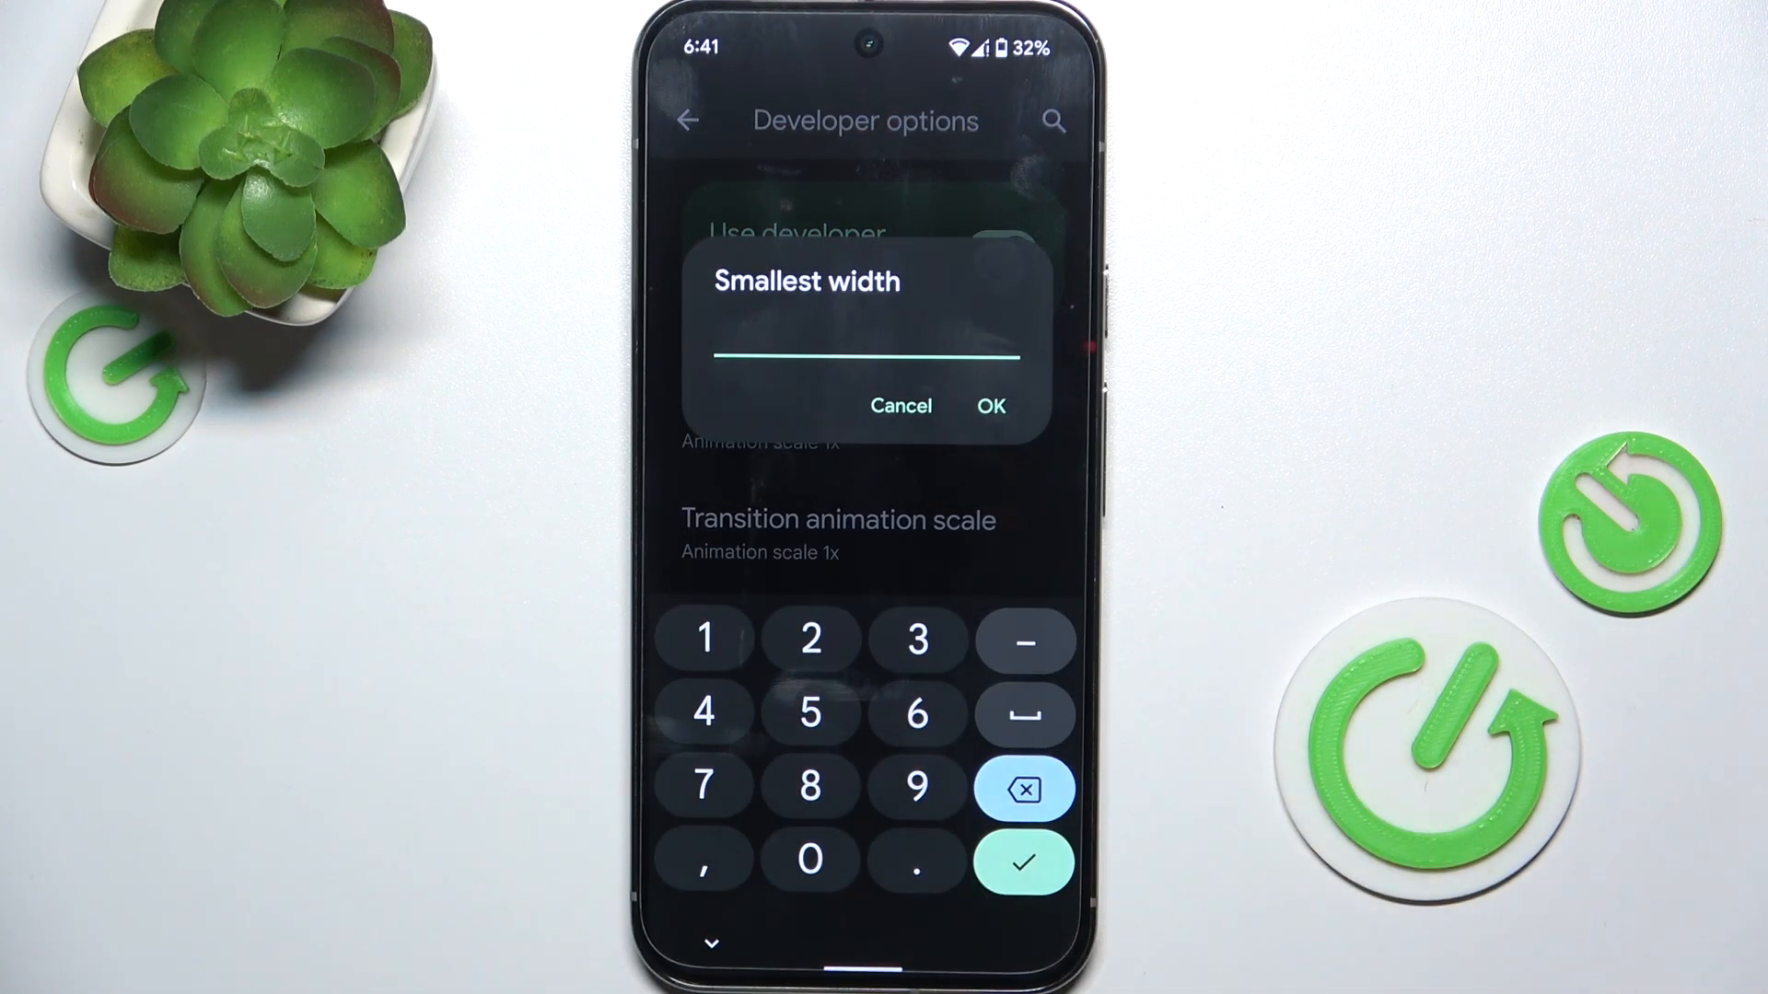
type("600")
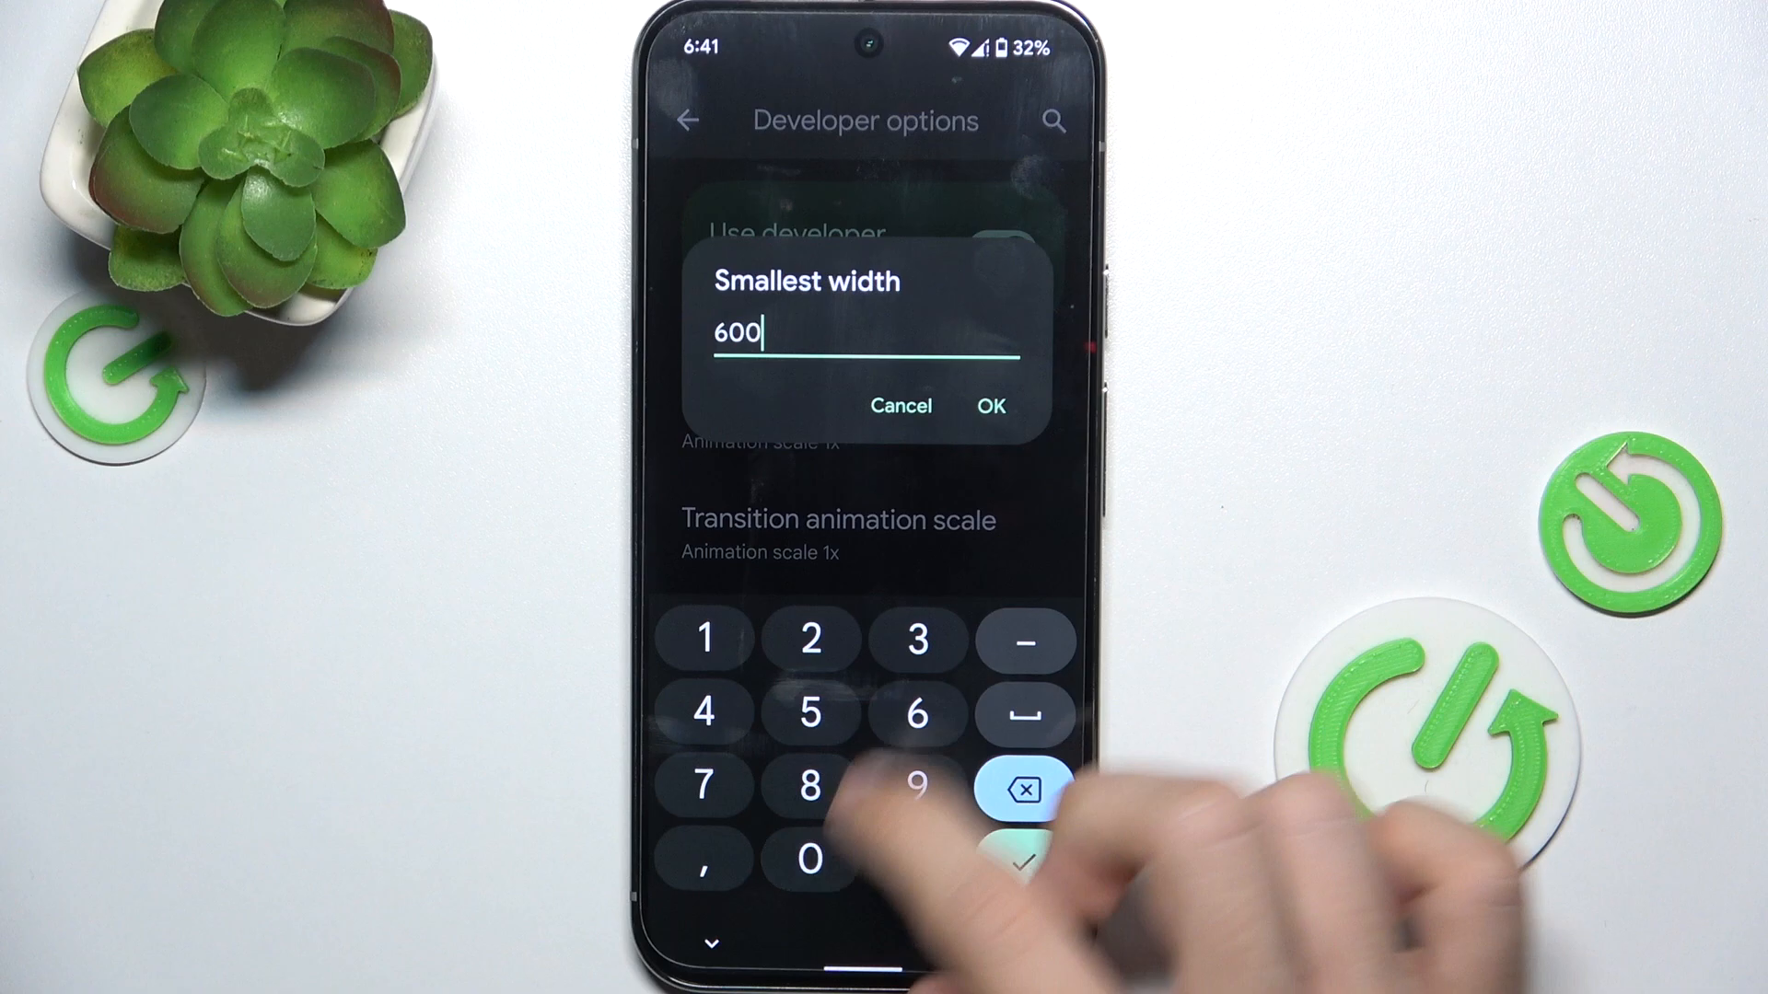
left_click(991, 405)
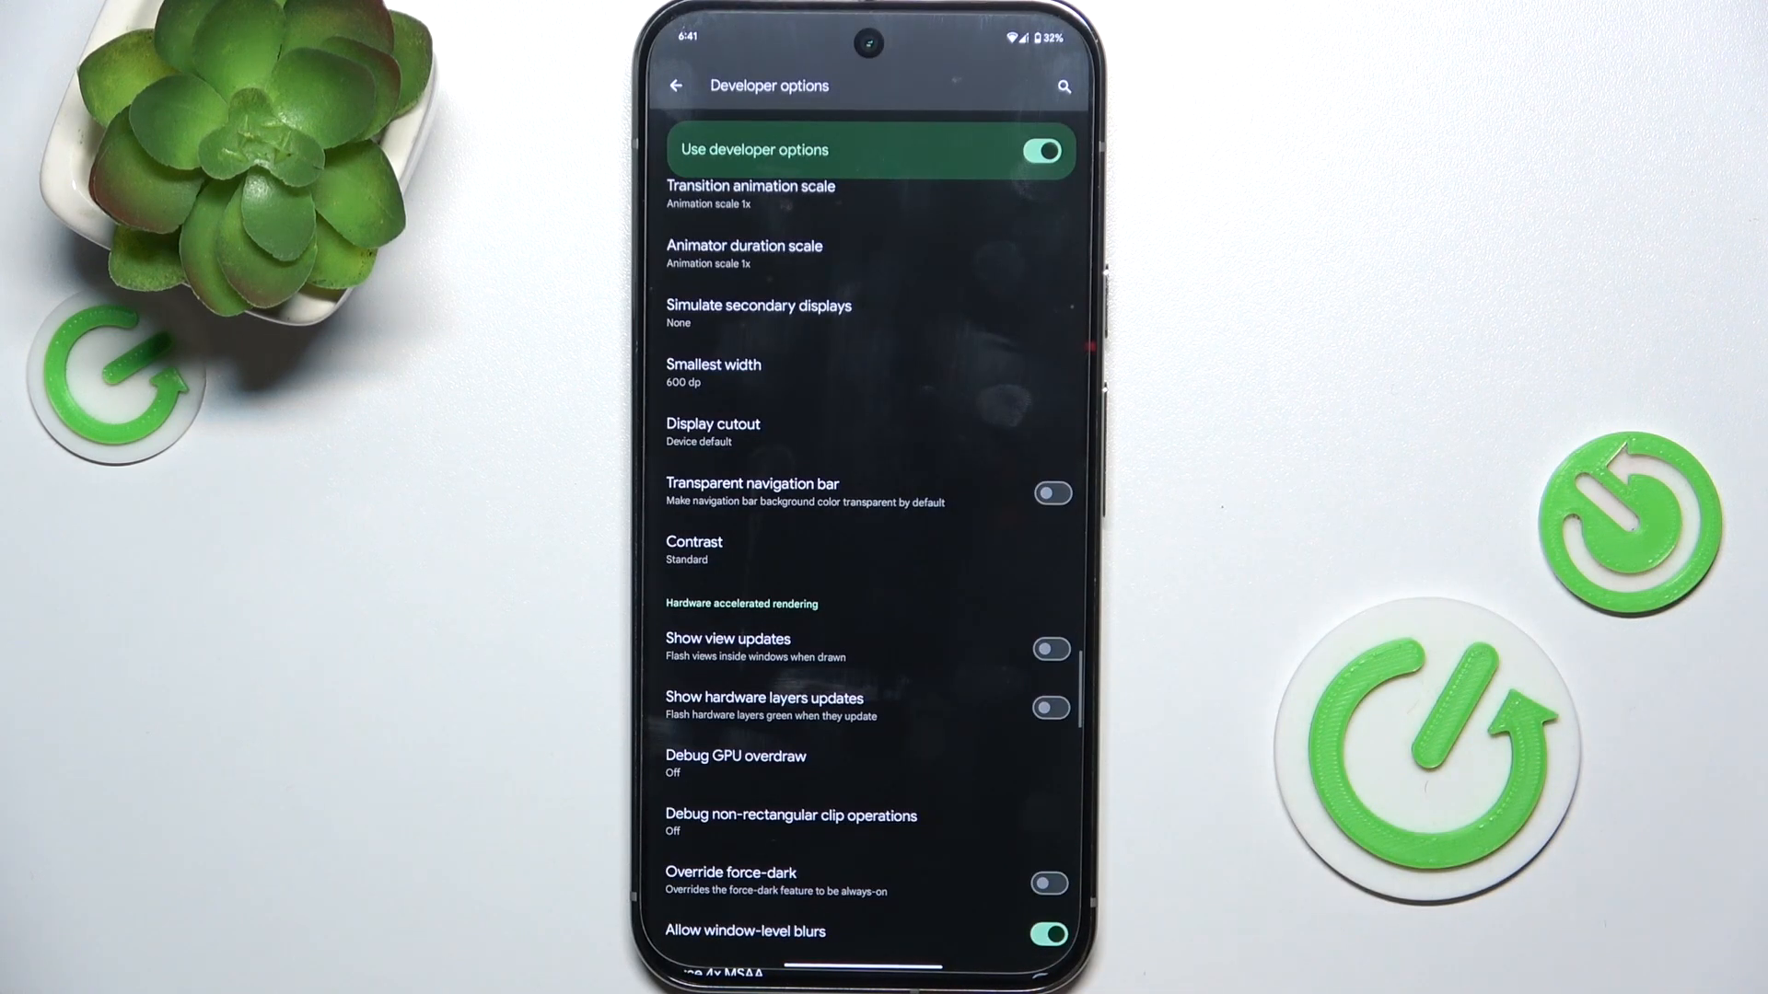